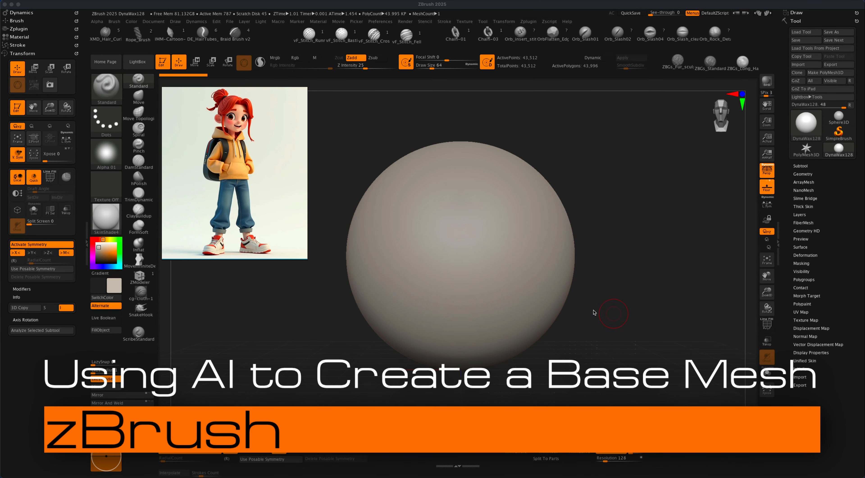
{"action": "mouse_move", "coordinate": [285, 192]}
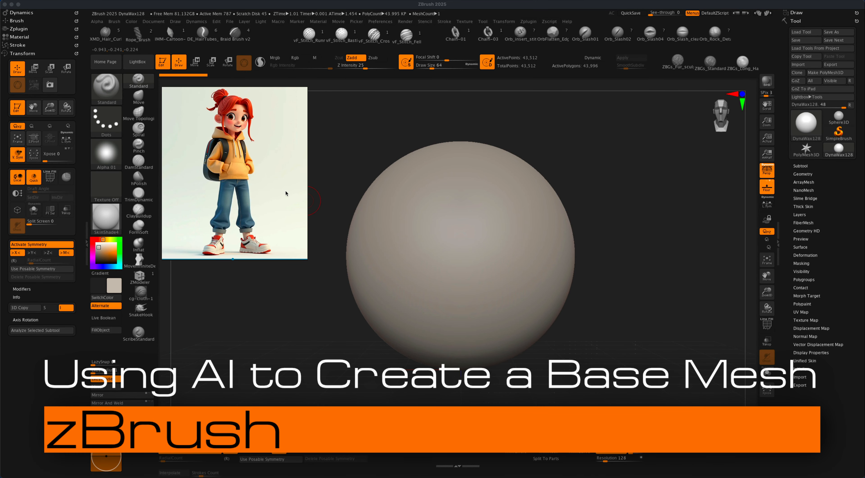
{"action": "mouse_move", "coordinate": [261, 118]}
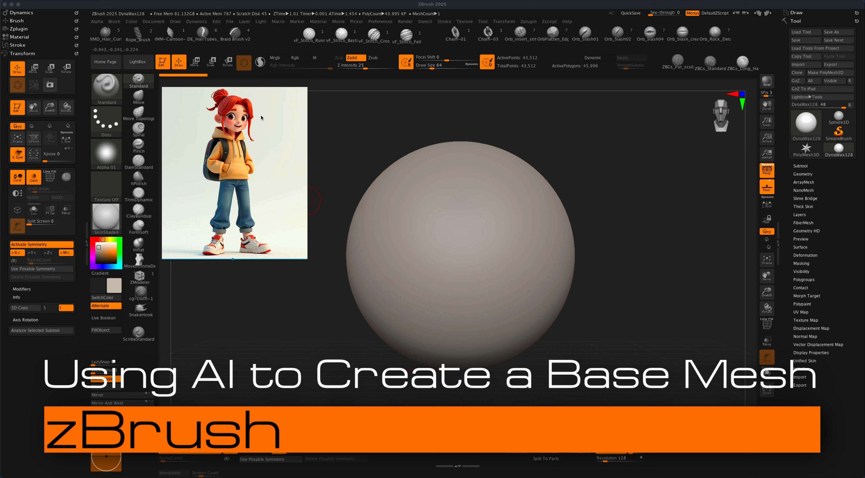
{"action": "mouse_move", "coordinate": [262, 117]}
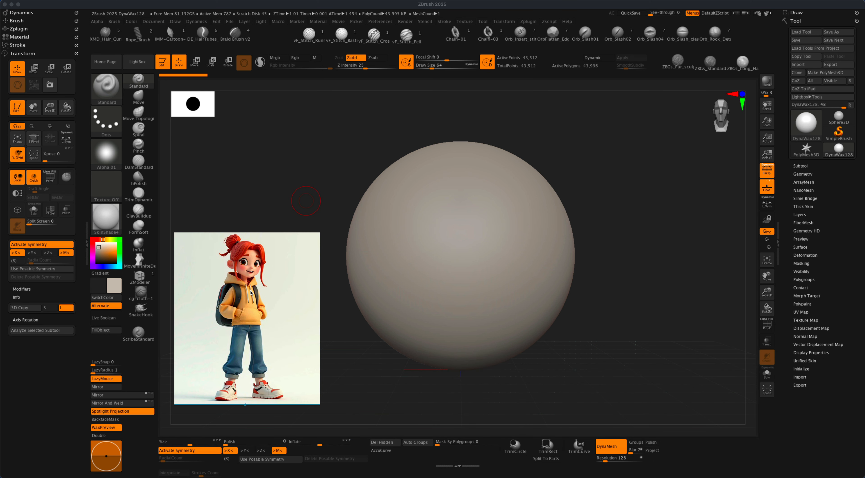
{"action": "mouse_move", "coordinate": [591, 357]}
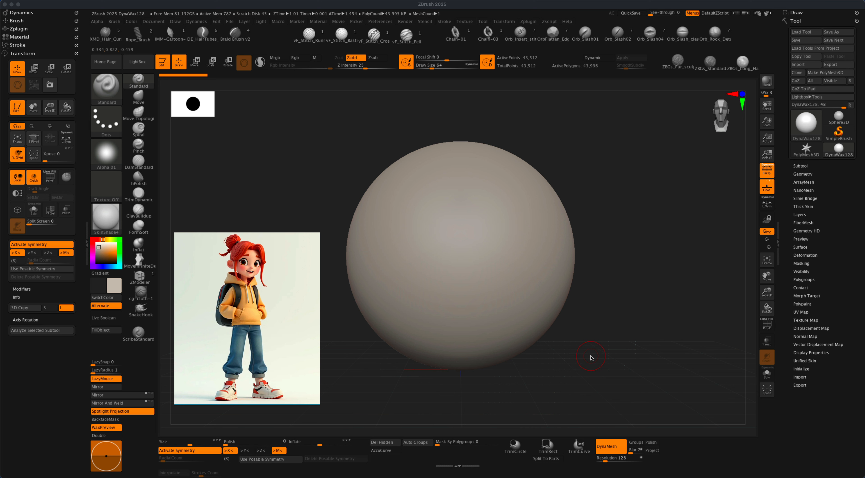
{"action": "mouse_move", "coordinate": [597, 346]}
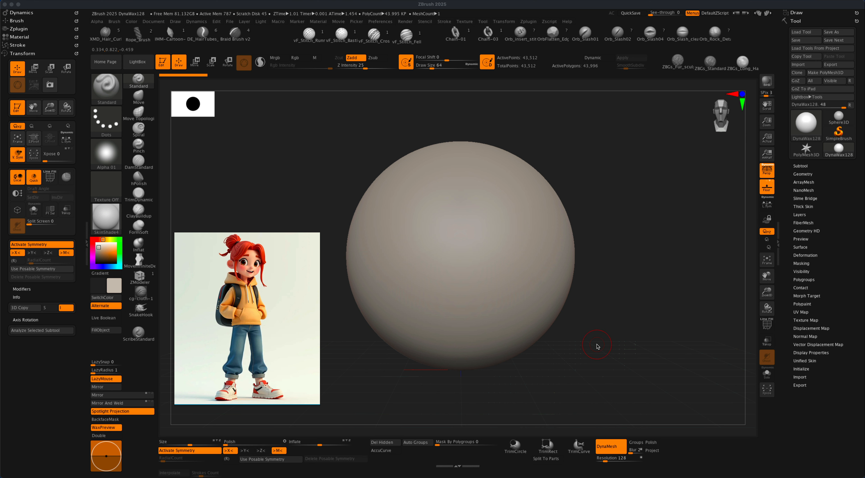
{"action": "mouse_move", "coordinate": [298, 292]}
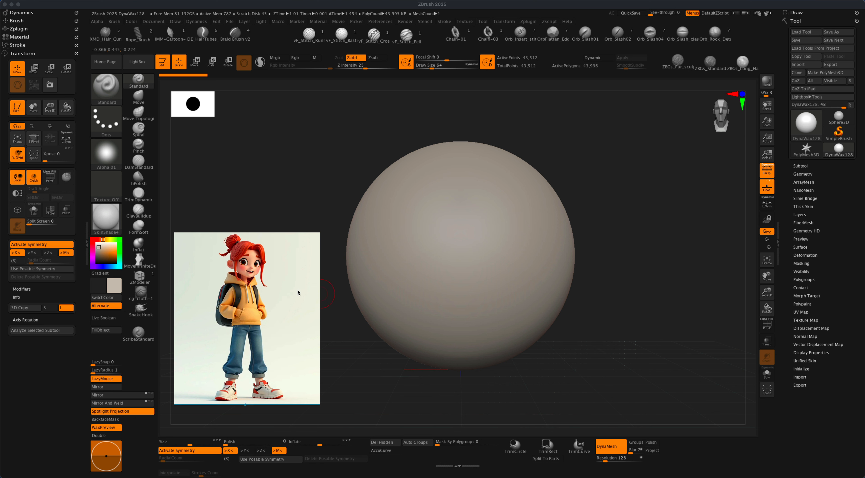
{"action": "mouse_move", "coordinate": [302, 307]}
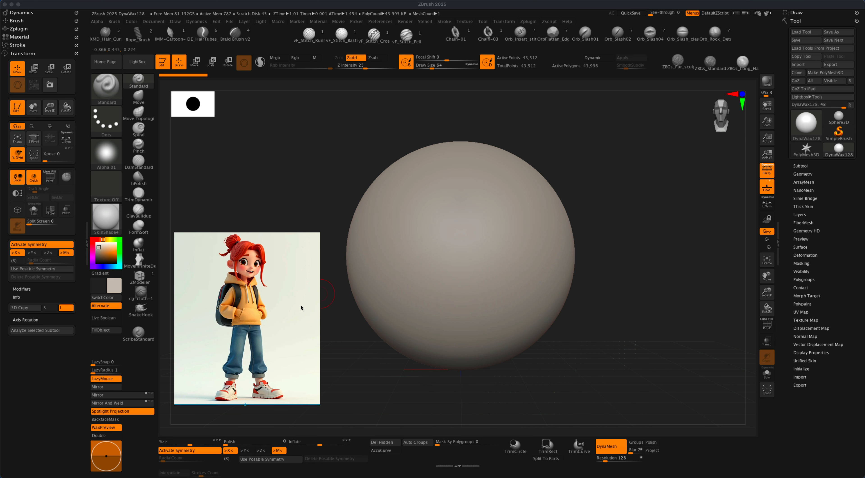
{"action": "mouse_move", "coordinate": [300, 310]}
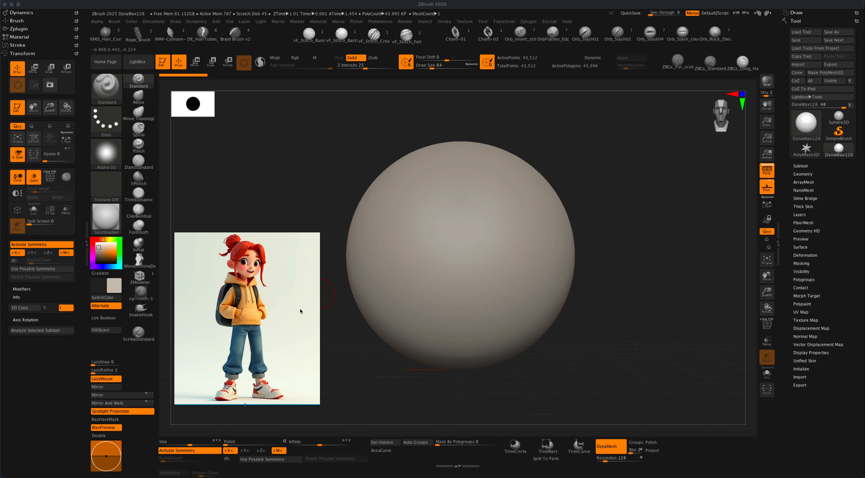
{"action": "mouse_move", "coordinate": [295, 309]}
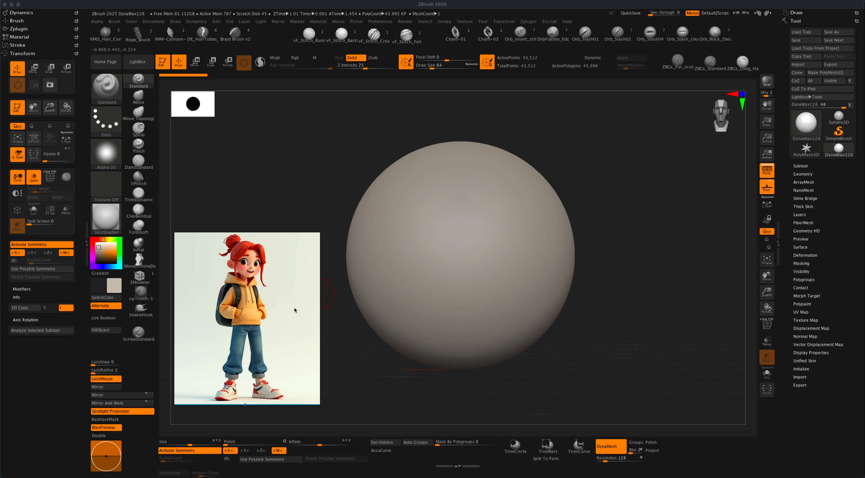
{"action": "mouse_move", "coordinate": [273, 346]}
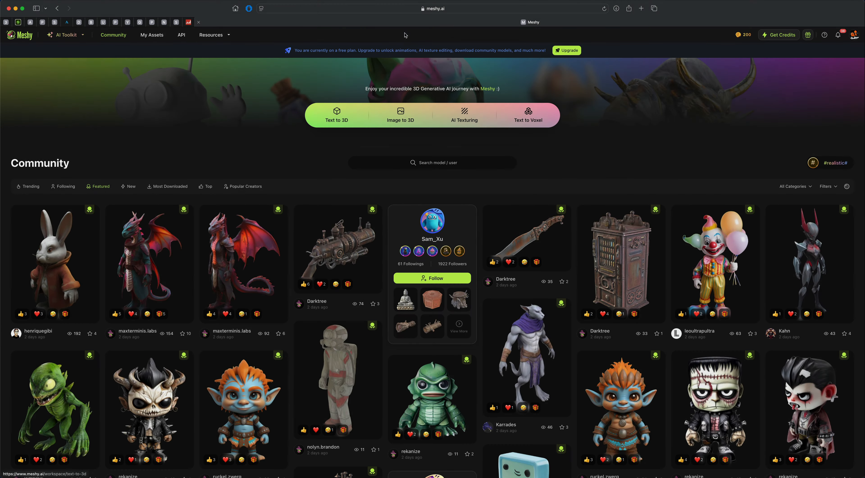
{"action": "mouse_move", "coordinate": [337, 246]}
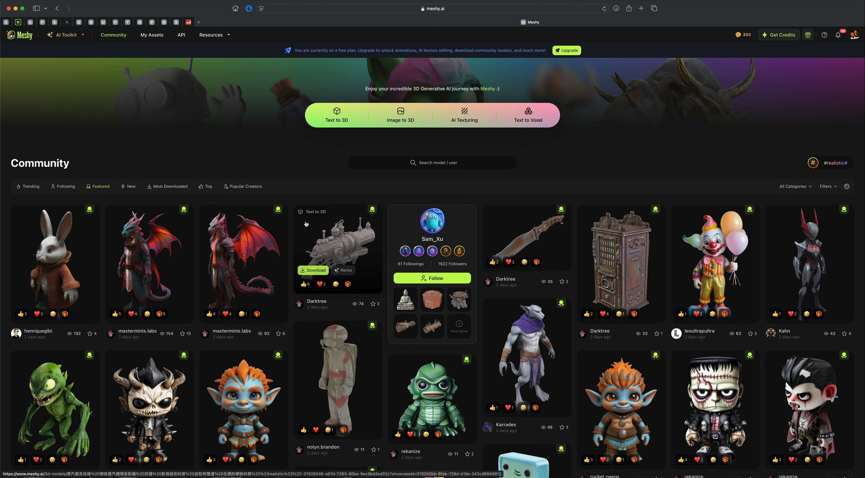
{"action": "mouse_move", "coordinate": [388, 400]}
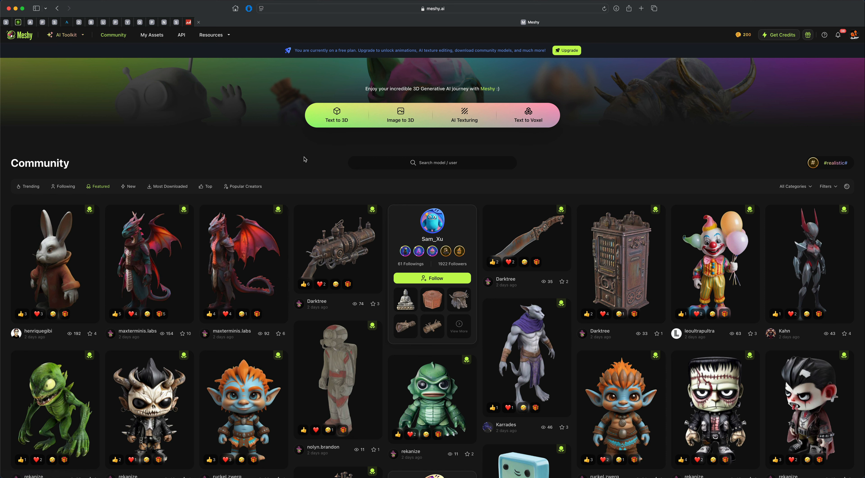
{"action": "mouse_move", "coordinate": [385, 182]}
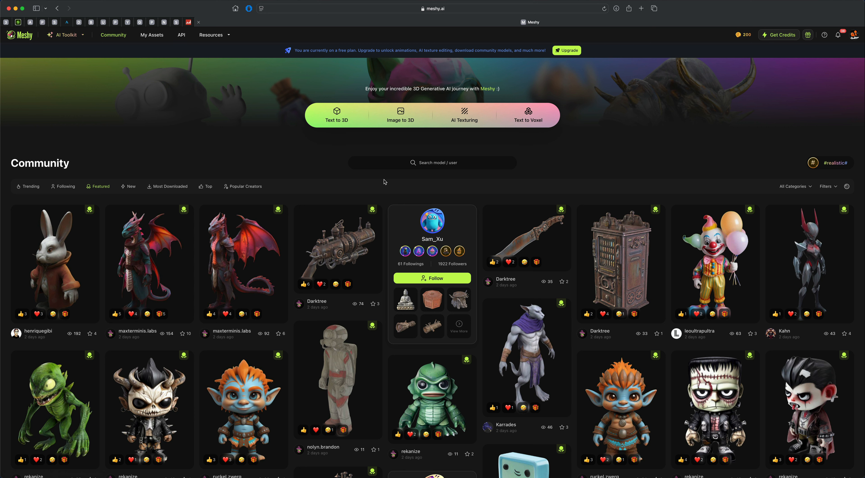
{"action": "mouse_move", "coordinate": [742, 43]}
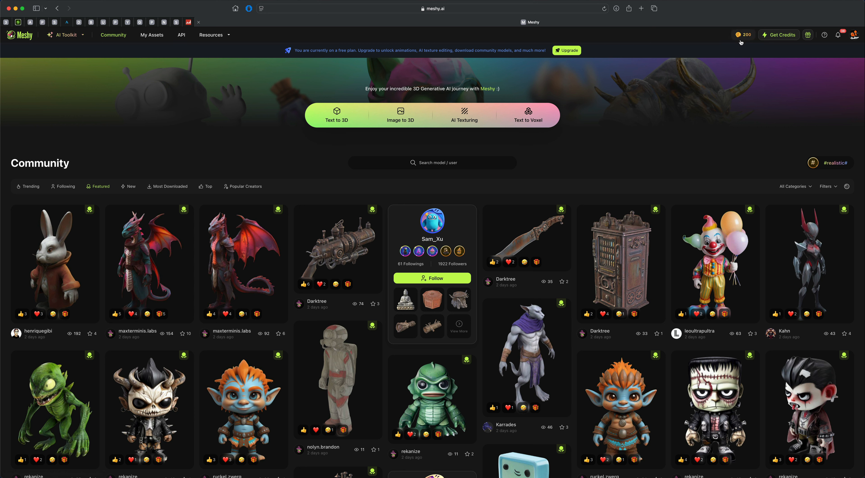
{"action": "mouse_move", "coordinate": [487, 178]}
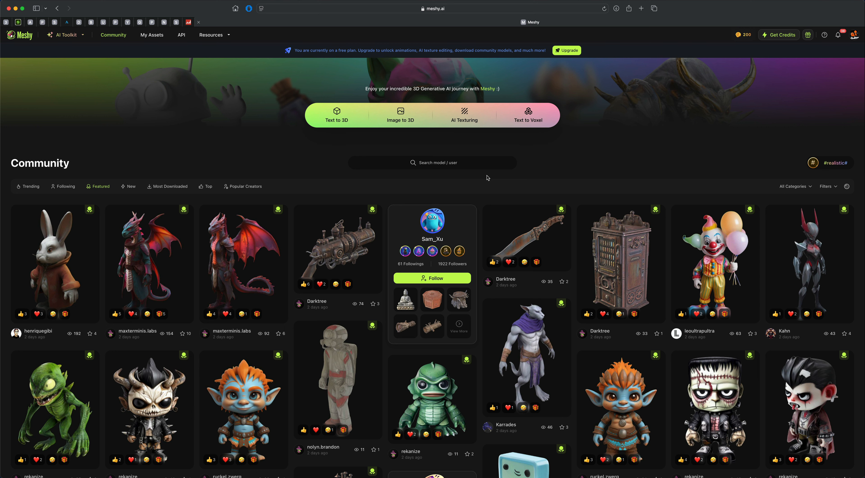
{"action": "mouse_move", "coordinate": [390, 143]}
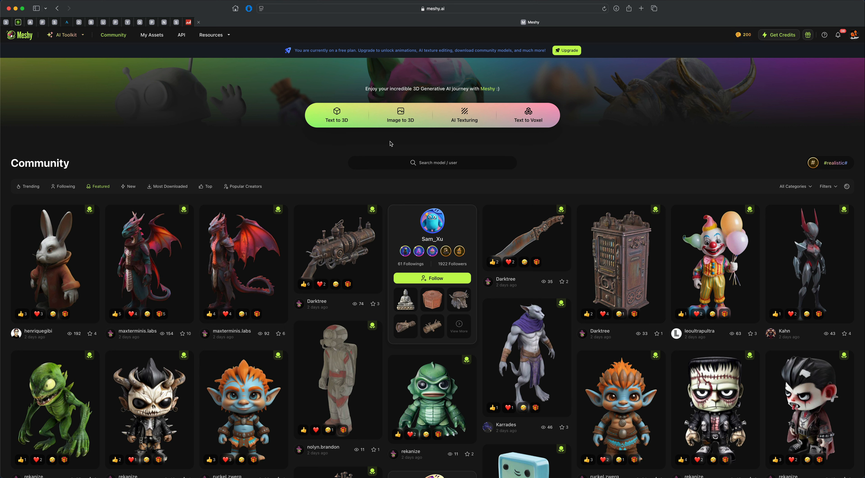
{"action": "mouse_move", "coordinate": [397, 140]}
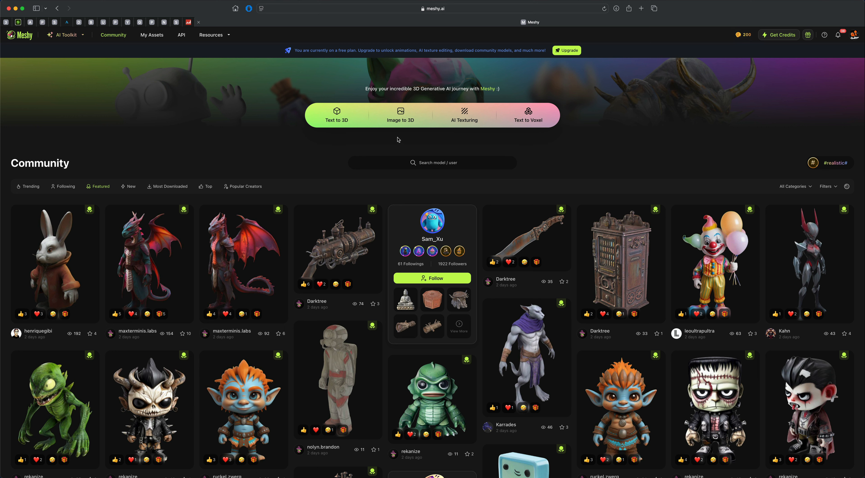
{"action": "mouse_move", "coordinate": [398, 140]}
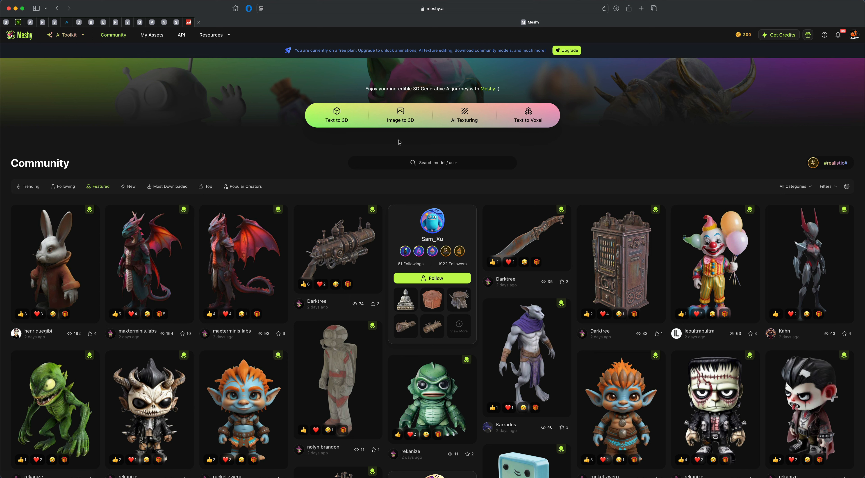
{"action": "mouse_move", "coordinate": [400, 125]}
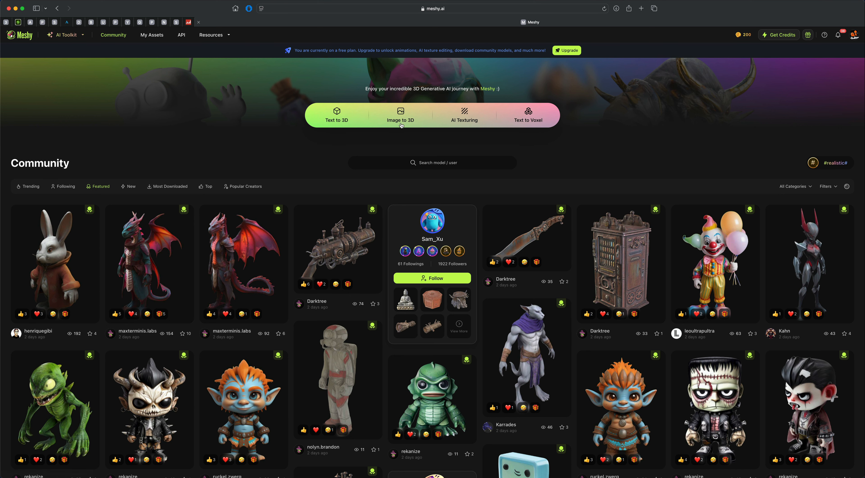
- Upload the red-haired girl image, keep the name 'Explorer Ready' and switch Symmetry on
{"action": "left_click", "coordinate": [400, 114]}
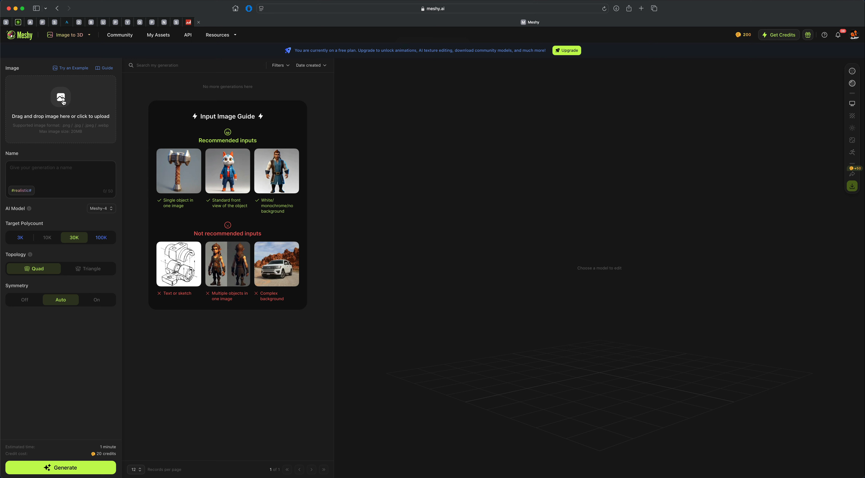
{"action": "left_click", "coordinate": [61, 108]}
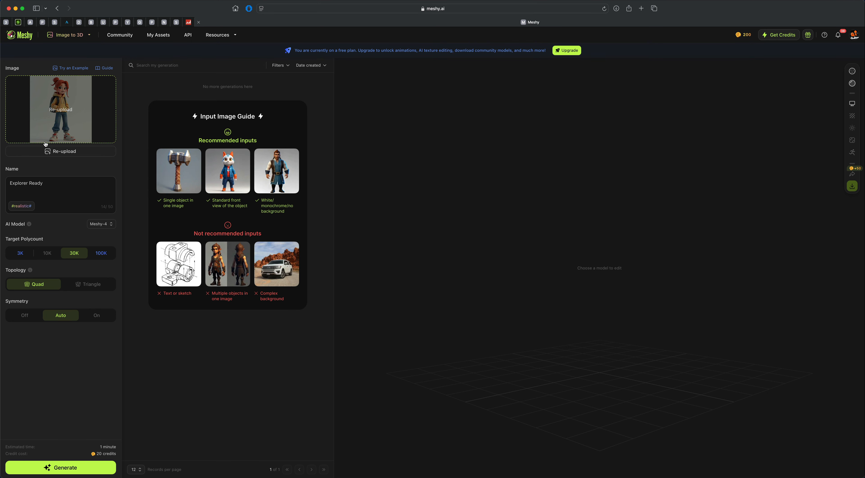
{"action": "left_click", "coordinate": [49, 182]}
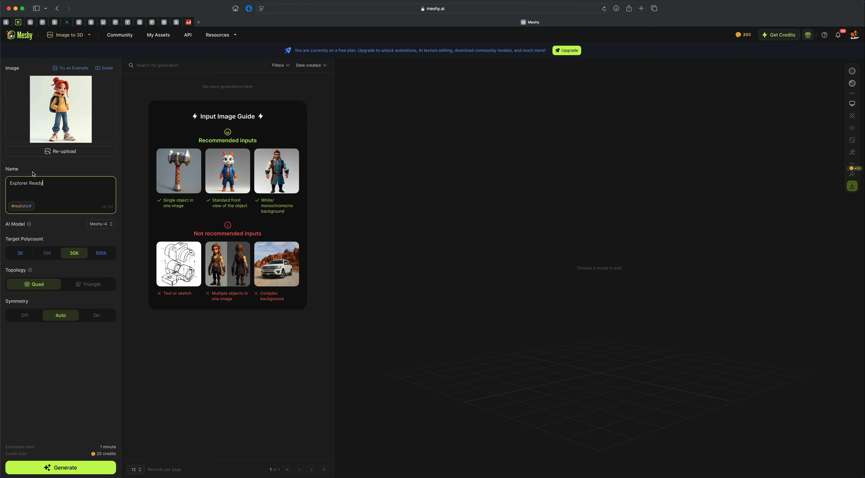
{"action": "mouse_move", "coordinate": [38, 253]}
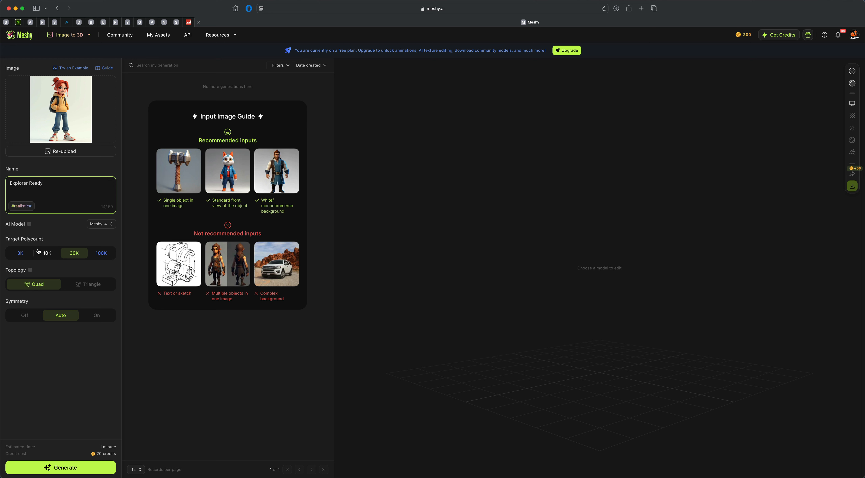
{"action": "mouse_move", "coordinate": [84, 259]}
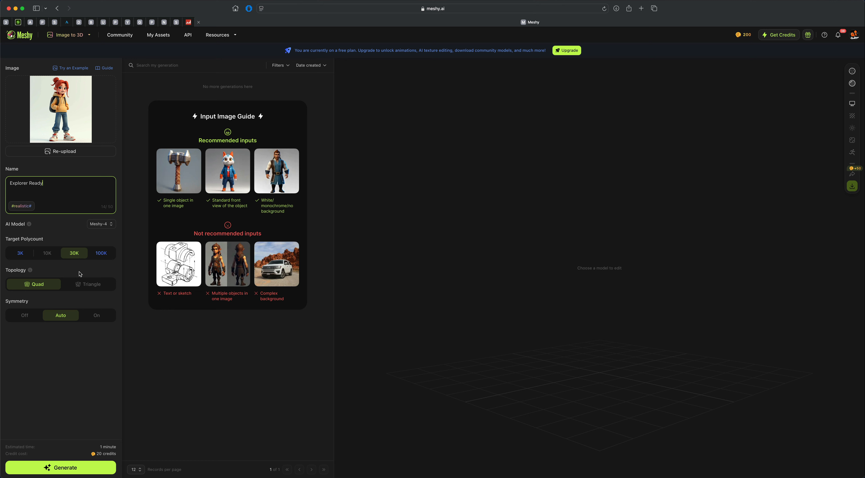
{"action": "mouse_move", "coordinate": [52, 258]}
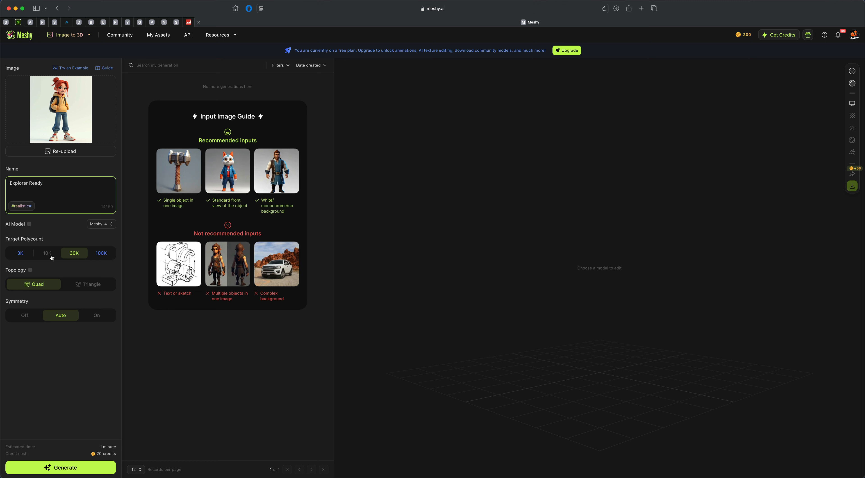
{"action": "mouse_move", "coordinate": [44, 270]}
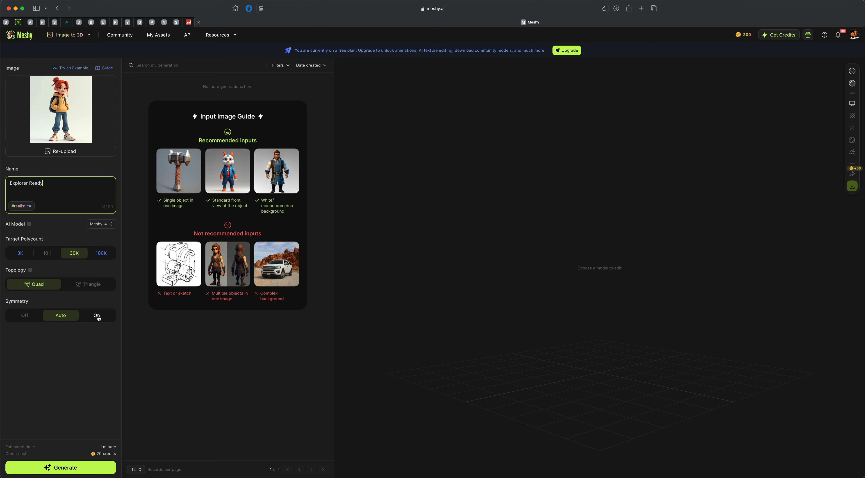
{"action": "left_click", "coordinate": [97, 315]}
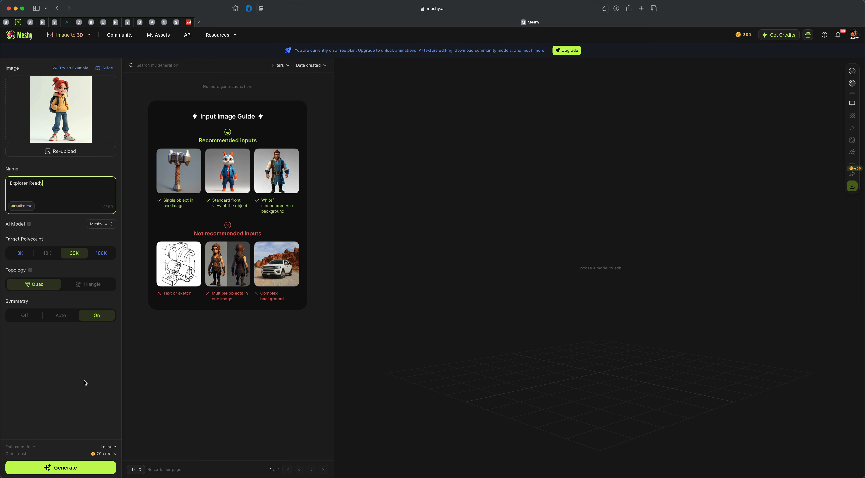
{"action": "mouse_move", "coordinate": [72, 452]}
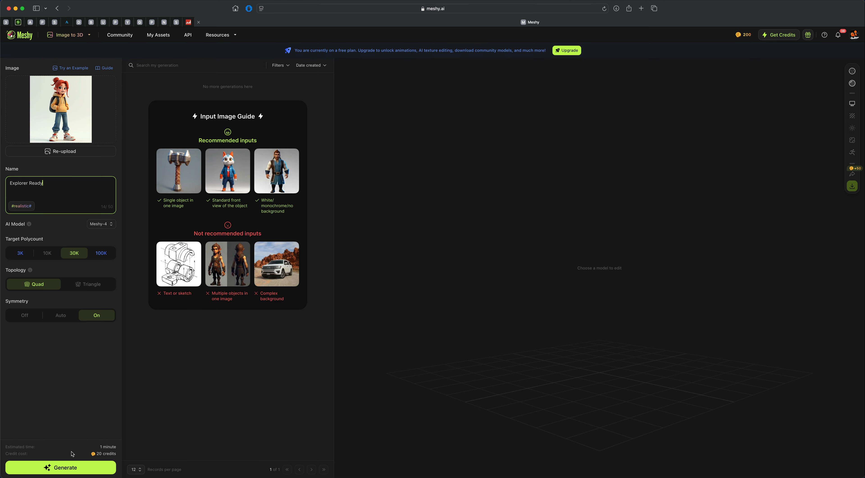
- Generate the Explorer Ready model and orbit it to inspect front, side and three-quarter views
{"action": "left_click", "coordinate": [60, 467]}
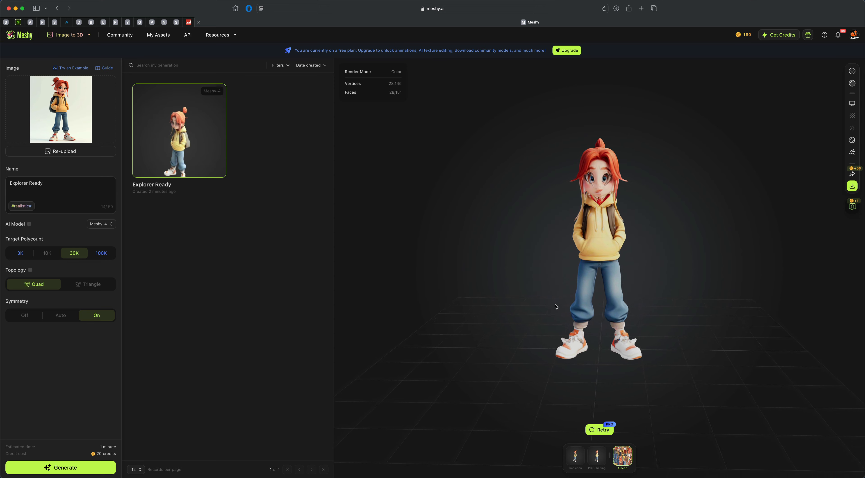
{"action": "left_click_drag", "start_coordinate": [555, 306], "coordinate": [472, 299]}
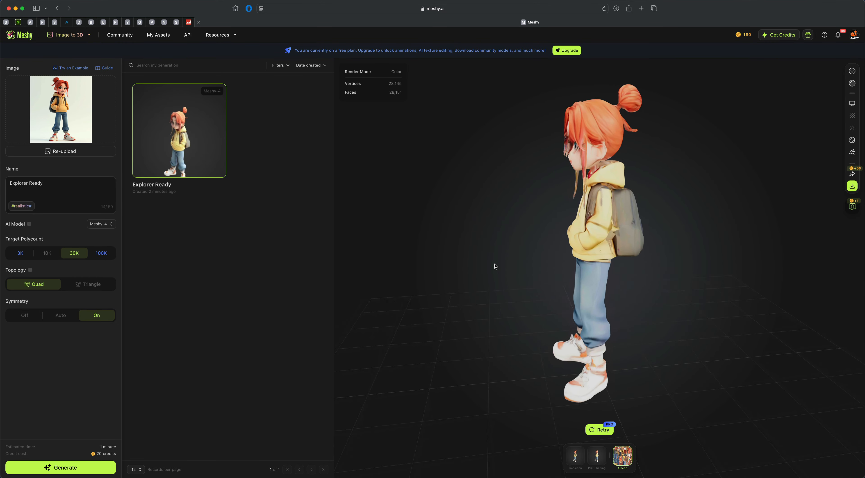
{"action": "left_click_drag", "start_coordinate": [494, 267], "coordinate": [714, 274]}
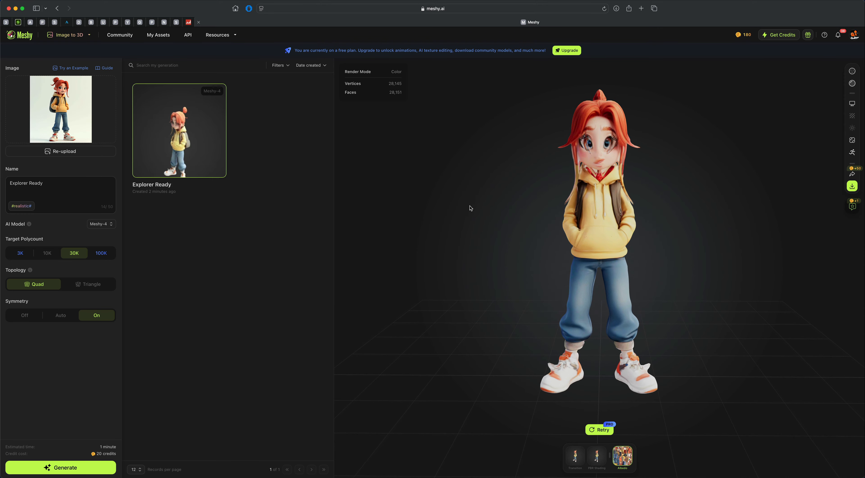
{"action": "left_click_drag", "start_coordinate": [470, 208], "coordinate": [546, 221]}
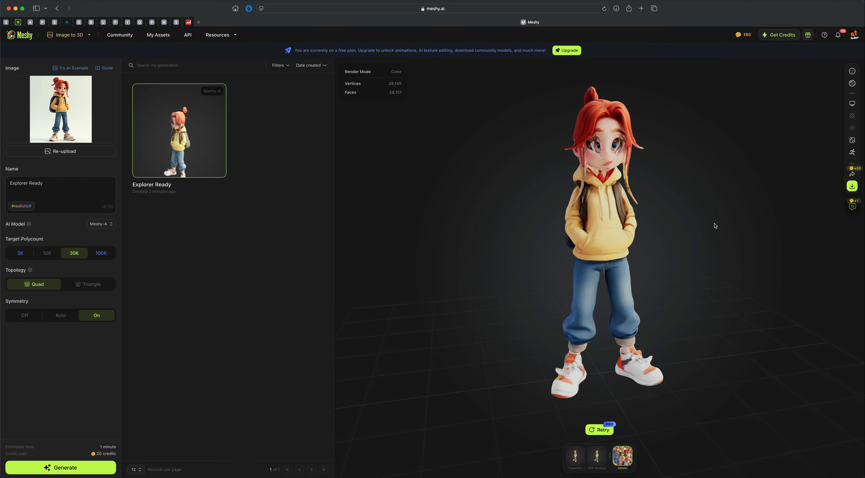
{"action": "left_click_drag", "start_coordinate": [715, 224], "coordinate": [678, 215]}
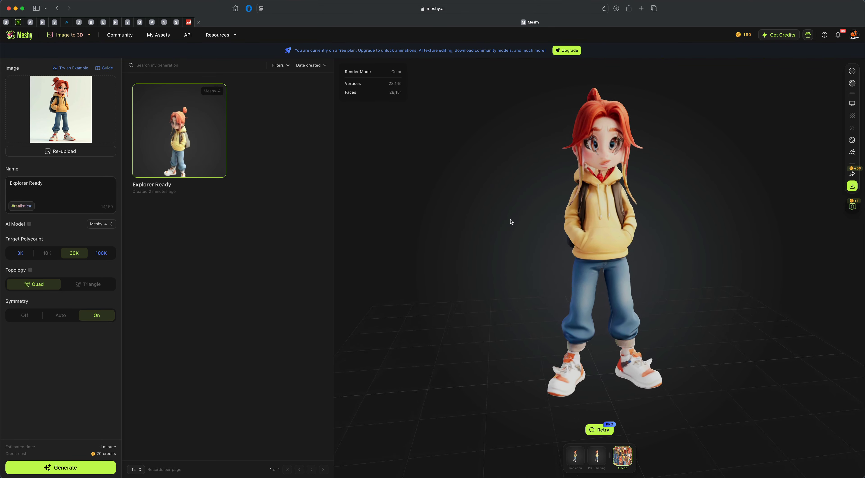
{"action": "left_click_drag", "start_coordinate": [511, 221], "coordinate": [549, 224]}
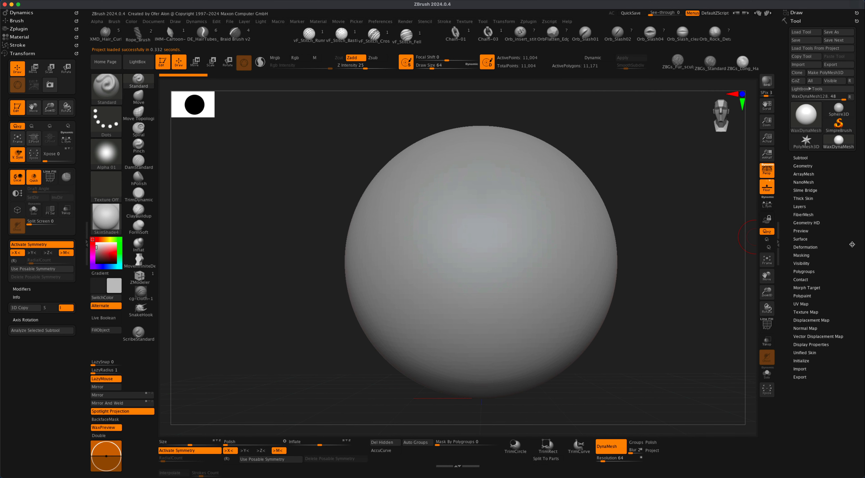
{"action": "mouse_move", "coordinate": [805, 32]}
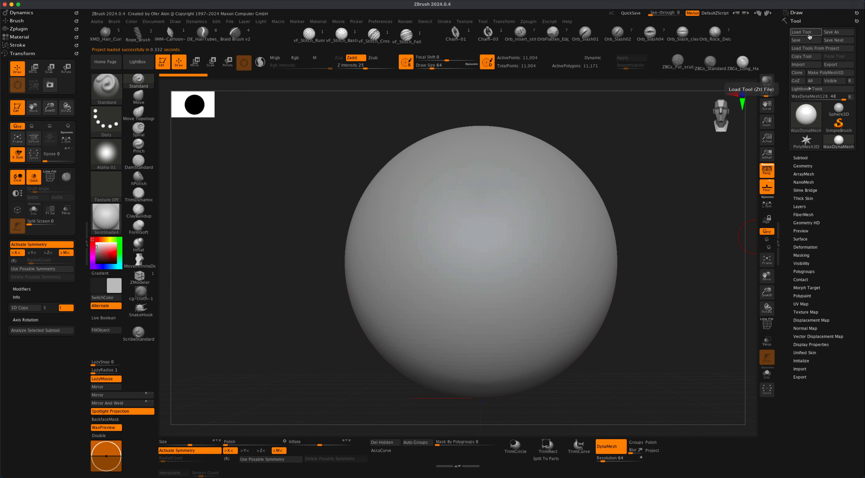
- Import untitled.obj so the Meshy girl mesh replaces the sphere in ZBrush
{"action": "left_click", "coordinate": [805, 32]}
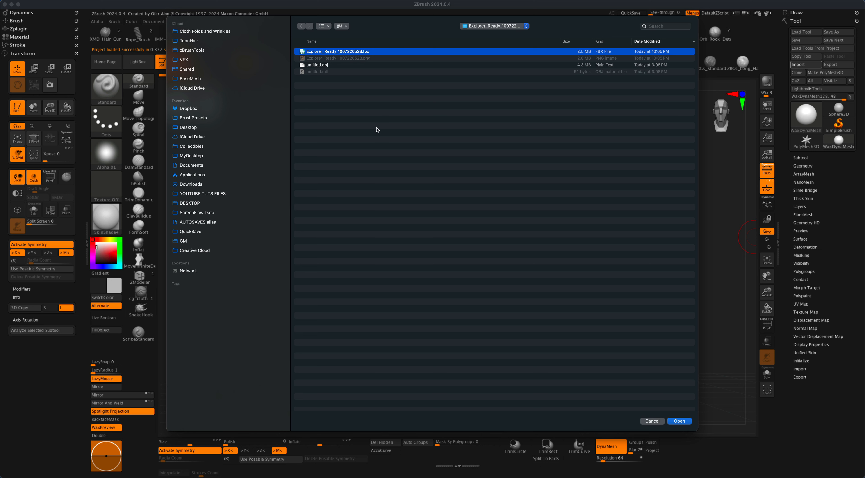
{"action": "mouse_move", "coordinate": [322, 69]}
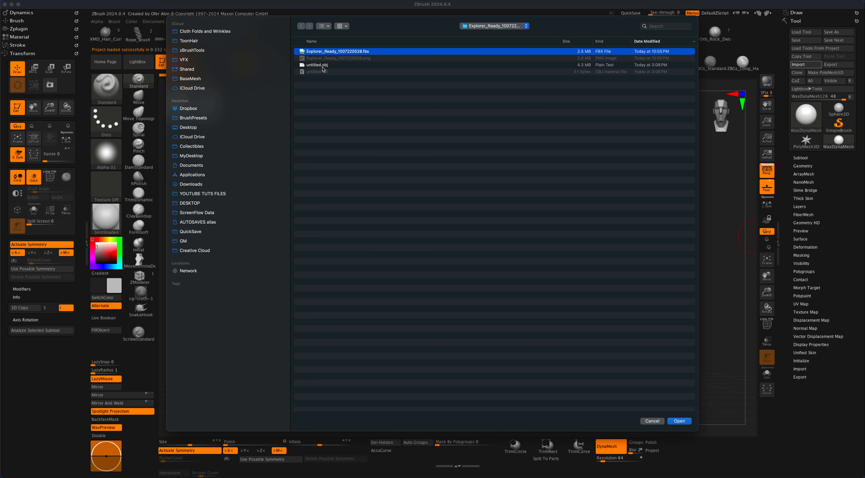
{"action": "left_click", "coordinate": [316, 65]}
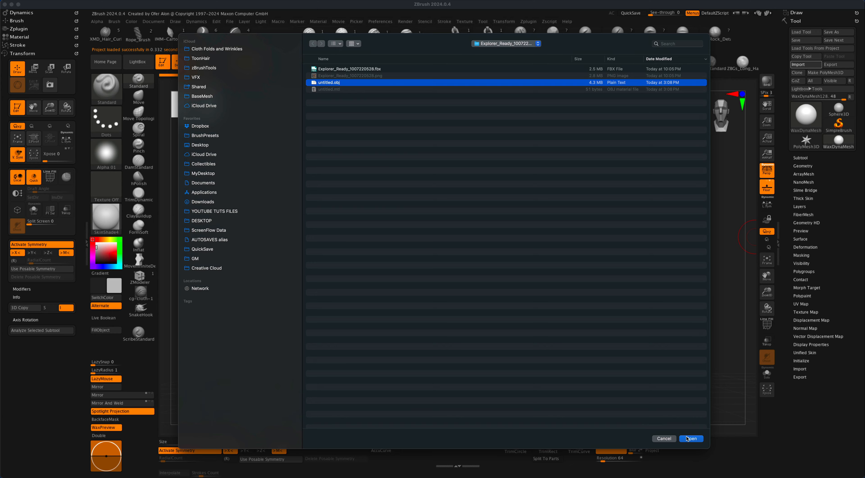
{"action": "left_click", "coordinate": [690, 438]}
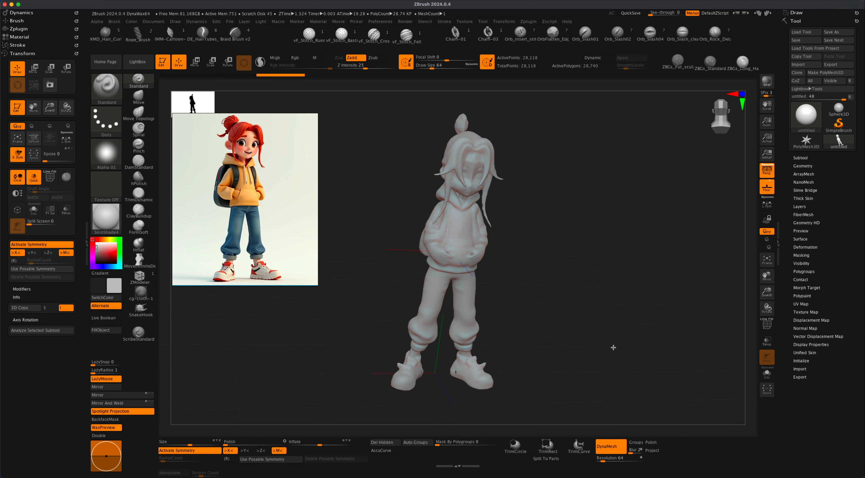
{"action": "left_click_drag", "start_coordinate": [613, 347], "coordinate": [595, 353]}
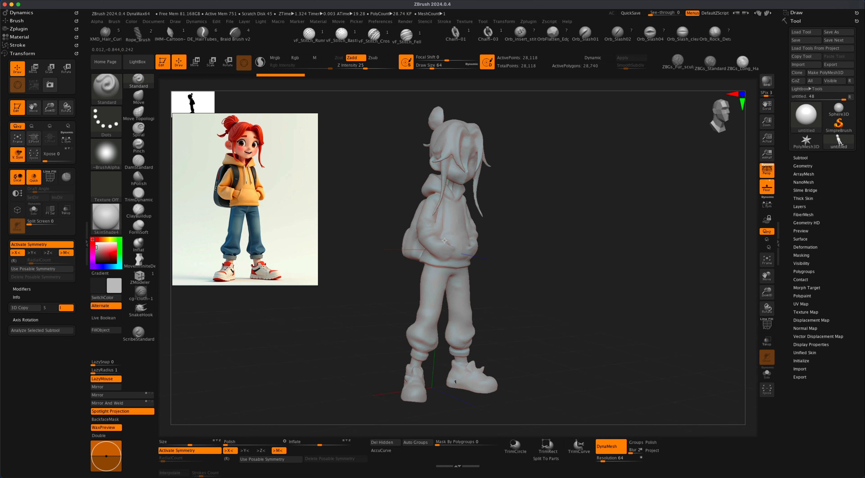
{"action": "left_click_drag", "start_coordinate": [444, 240], "coordinate": [561, 225]}
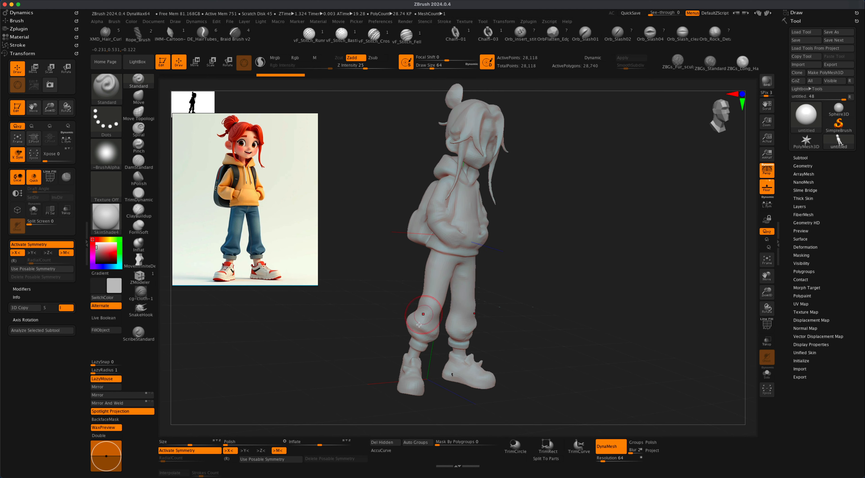
{"action": "left_click_drag", "start_coordinate": [419, 325], "coordinate": [397, 298]}
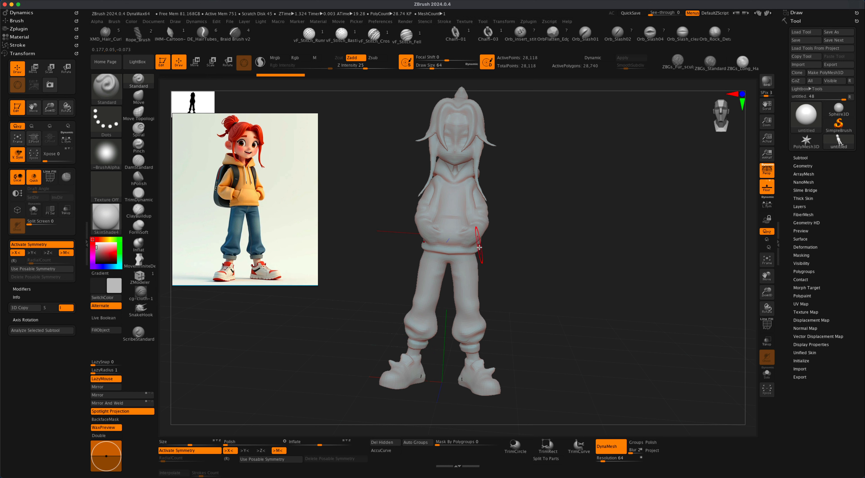
{"action": "left_click_drag", "start_coordinate": [479, 247], "coordinate": [535, 265]}
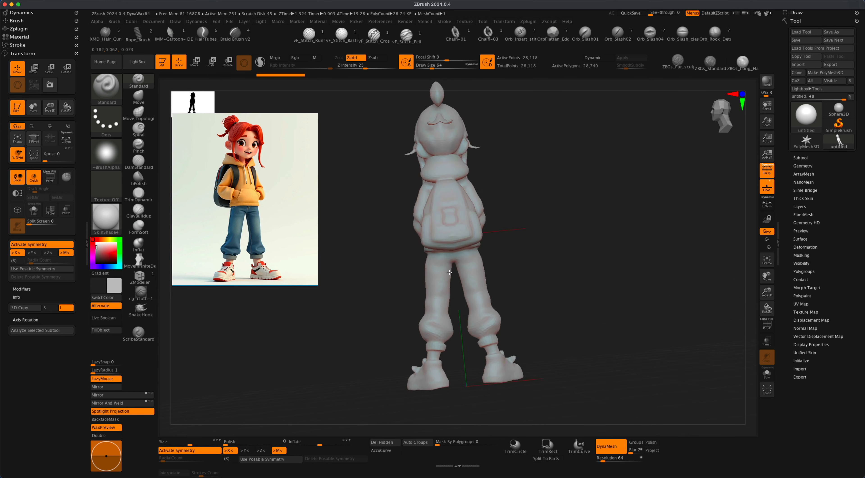
{"action": "left_click_drag", "start_coordinate": [449, 272], "coordinate": [405, 291]}
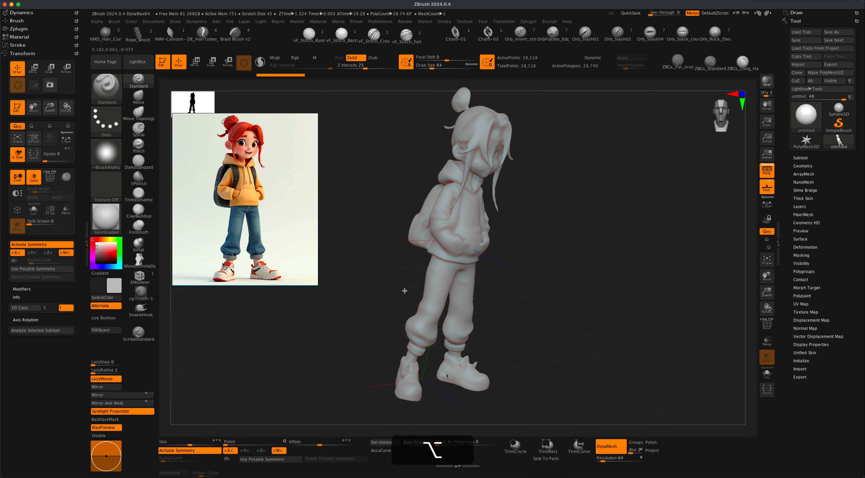
{"action": "left_click_drag", "start_coordinate": [404, 290], "coordinate": [369, 284]}
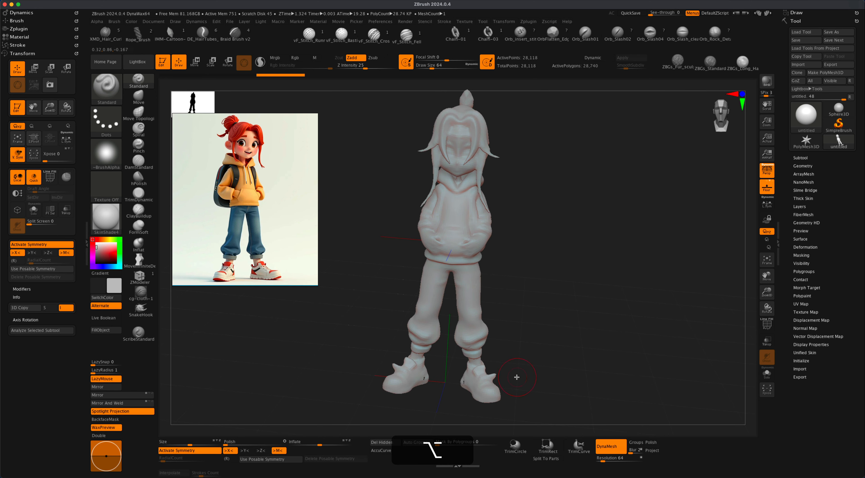
{"action": "left_click_drag", "start_coordinate": [517, 377], "coordinate": [565, 352]}
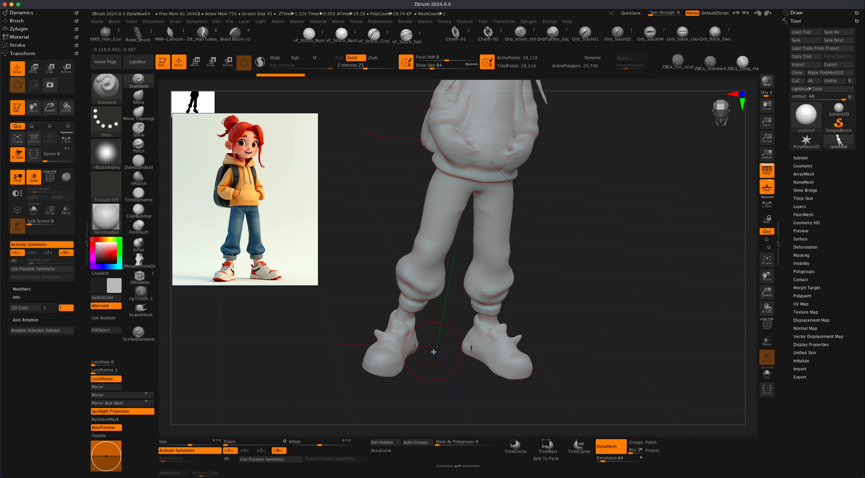
{"action": "left_click_drag", "start_coordinate": [433, 352], "coordinate": [443, 342]}
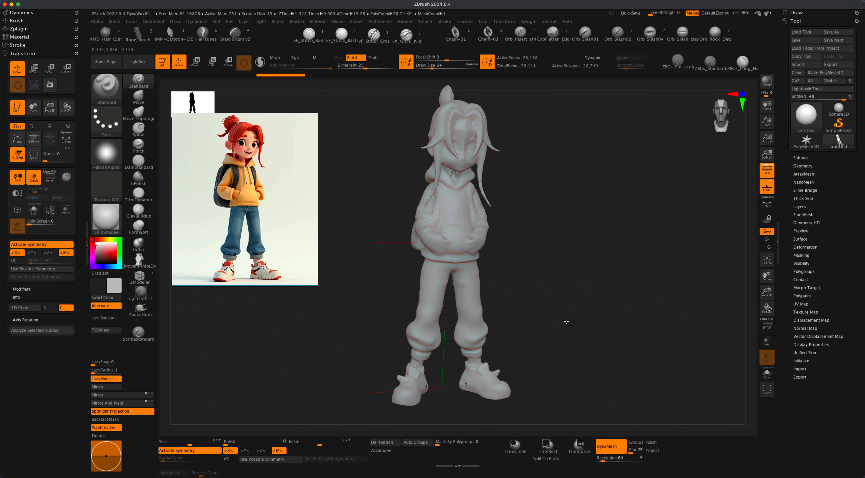
{"action": "left_click_drag", "start_coordinate": [567, 320], "coordinate": [576, 325]}
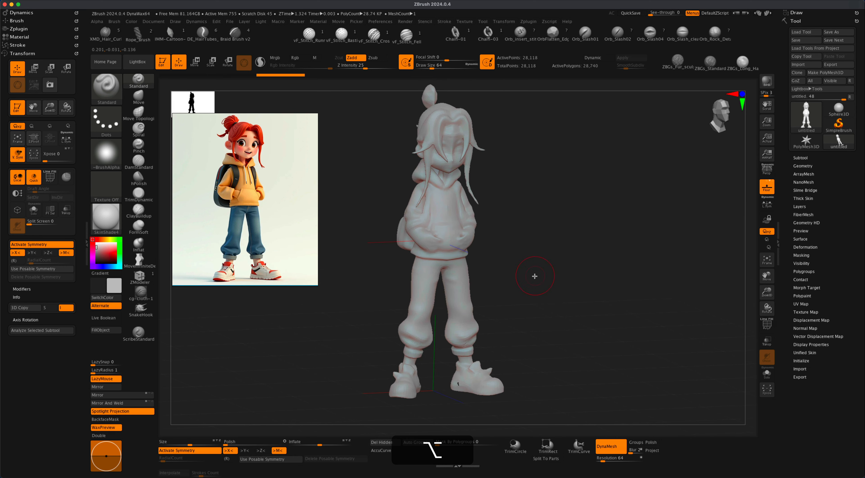
{"action": "left_click_drag", "start_coordinate": [536, 275], "coordinate": [414, 255]}
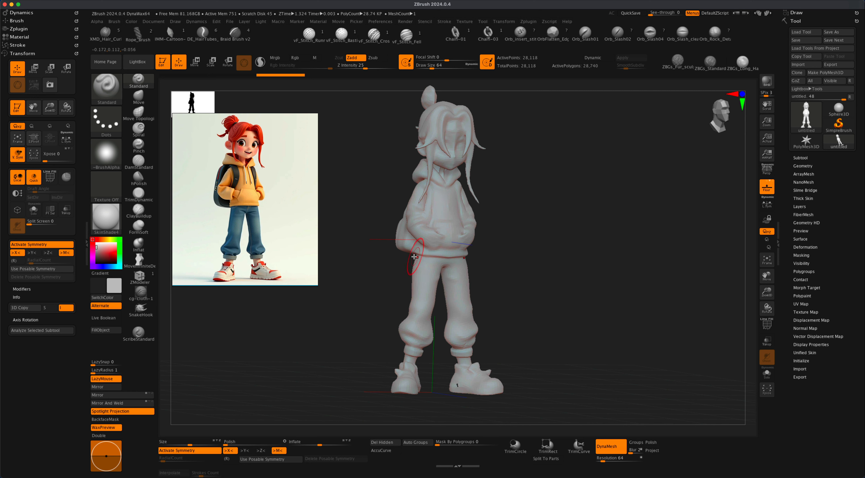
{"action": "left_click_drag", "start_coordinate": [413, 256], "coordinate": [546, 349]}
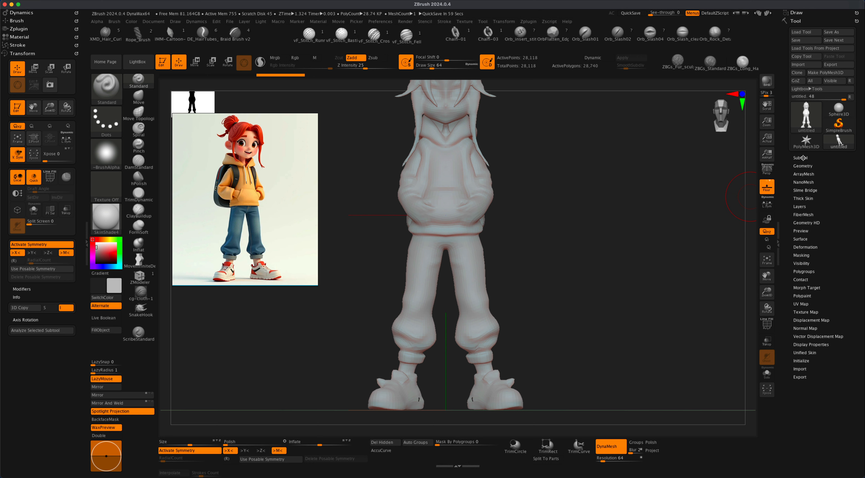
{"action": "mouse_move", "coordinate": [574, 66]}
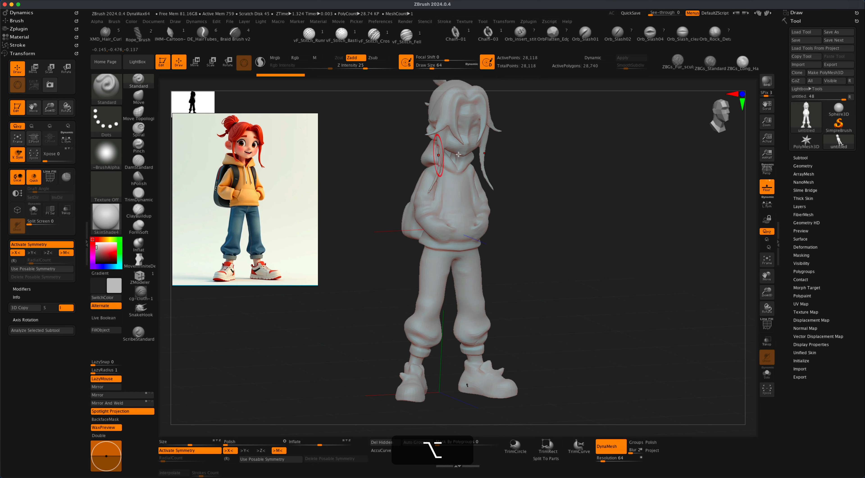
- Run DynaMesh at resolution 512, raising the girl from about 28K to 172K points
{"action": "left_click", "coordinate": [611, 445]}
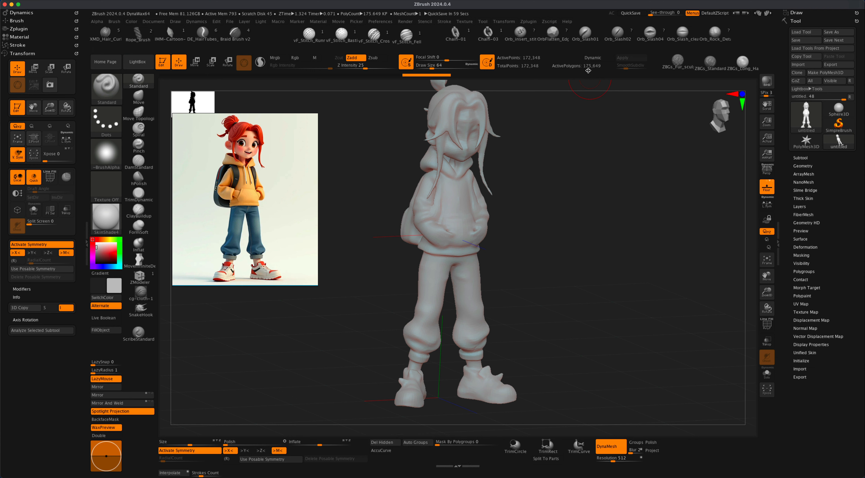
{"action": "mouse_move", "coordinate": [582, 66]}
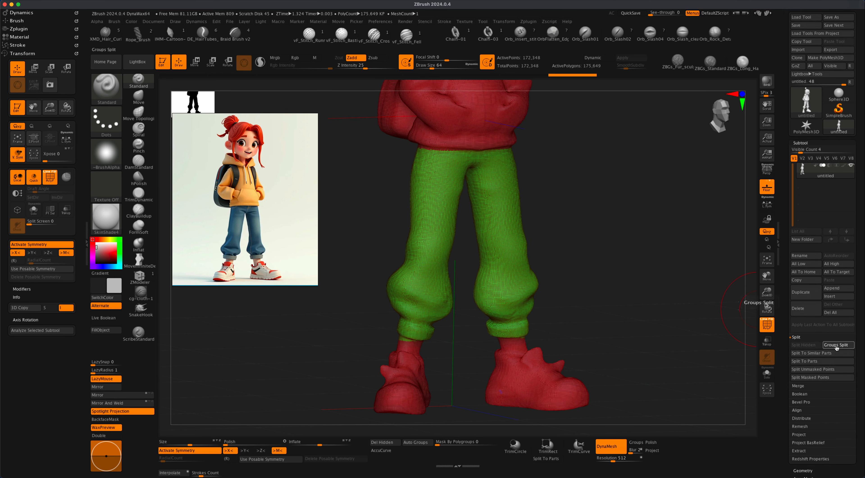
- Groups Split the girl so the green pants become their own 45K-point subtool
{"action": "left_click", "coordinate": [836, 344]}
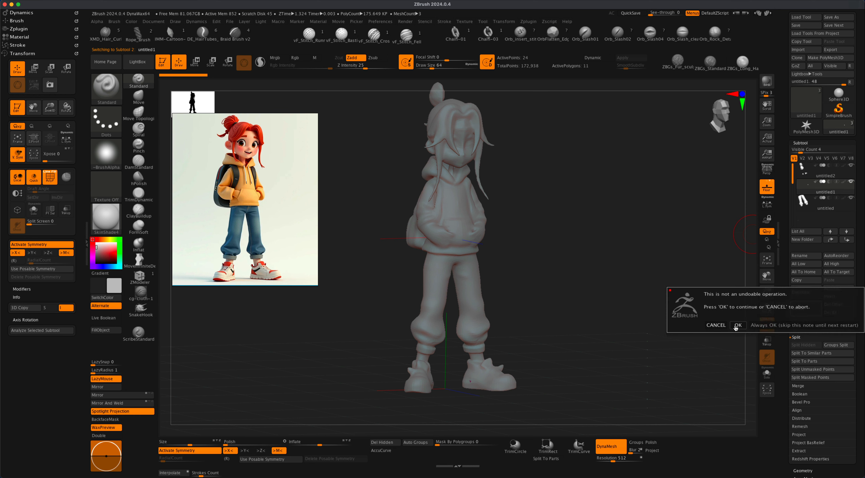
{"action": "left_click", "coordinate": [738, 324]}
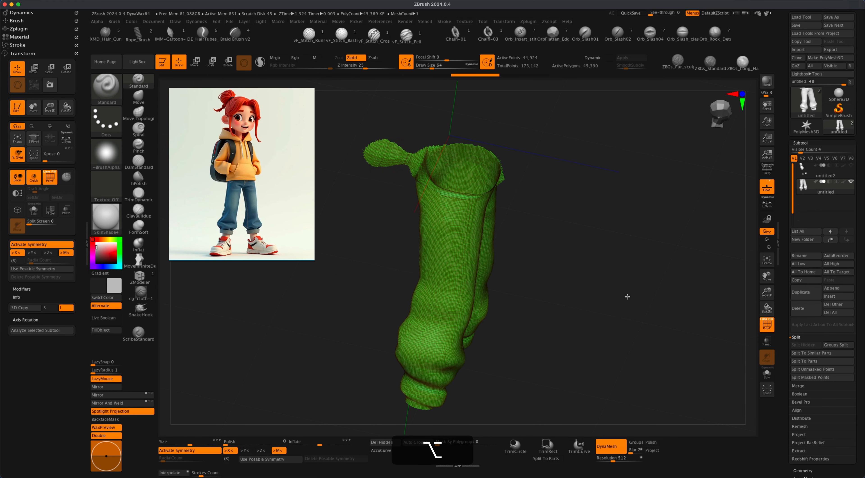
- Orbit the soloed pants to inspect them and bring them back to a front view
{"action": "left_click_drag", "start_coordinate": [627, 296], "coordinate": [583, 253]}
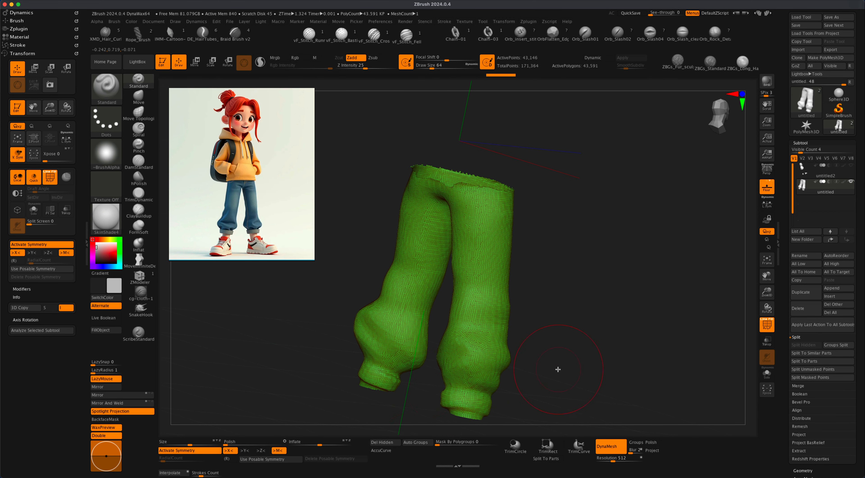
{"action": "left_click_drag", "start_coordinate": [558, 369], "coordinate": [603, 354]}
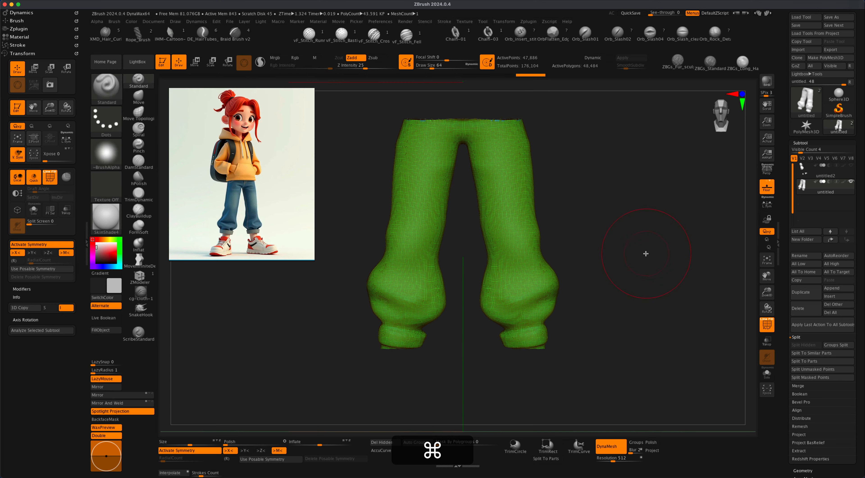
{"action": "left_click_drag", "start_coordinate": [645, 253], "coordinate": [587, 225]}
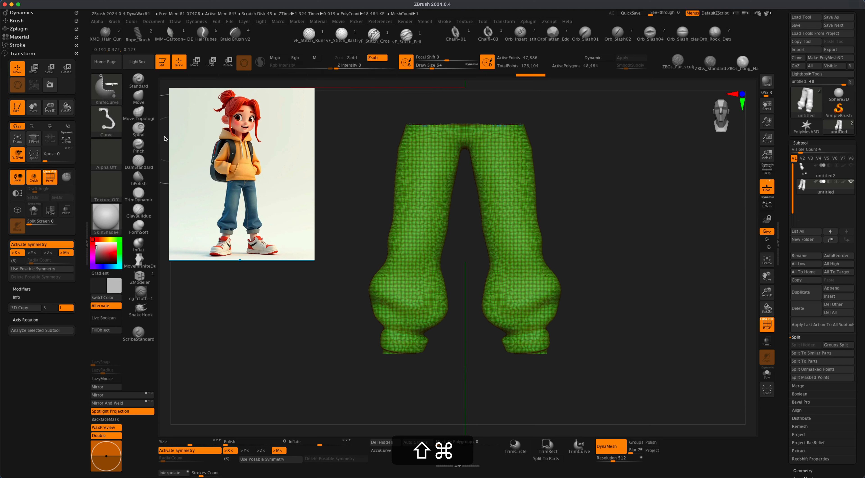
- Knife-cut the pants beneath the cuffs and along an angled line to trim excess geometry
{"action": "left_click_drag", "start_coordinate": [366, 387], "coordinate": [658, 339]}
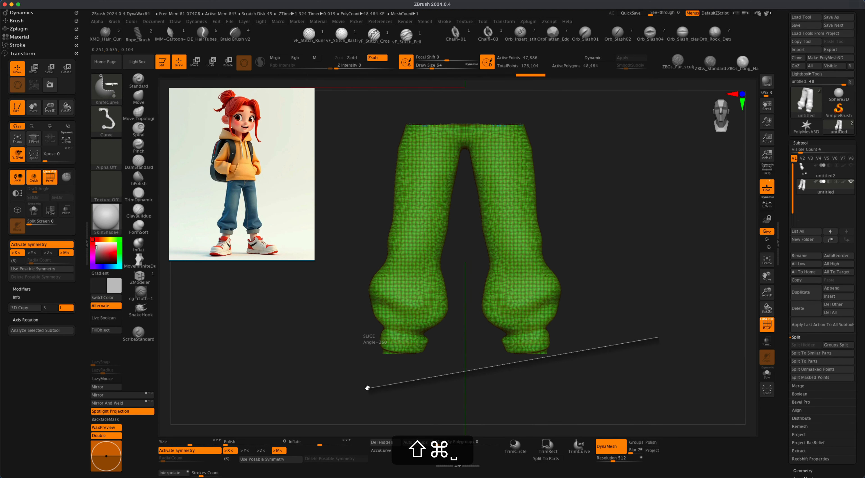
{"action": "left_click_drag", "start_coordinate": [367, 387], "coordinate": [364, 371]}
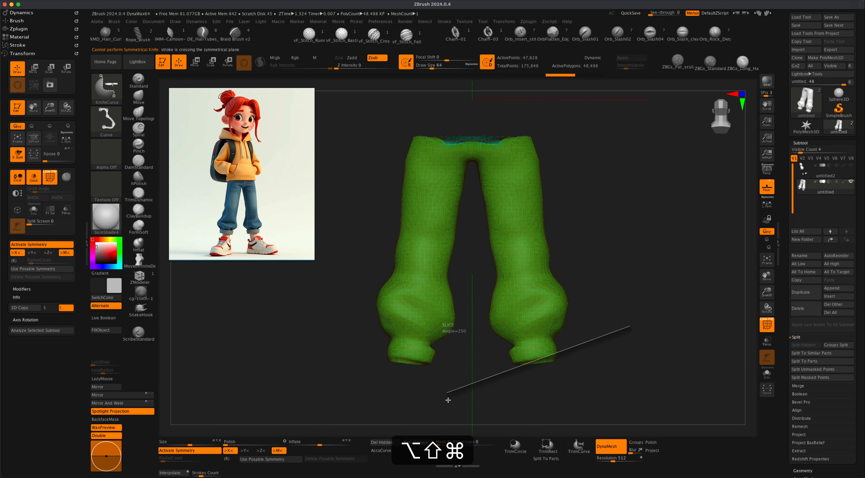
{"action": "left_click_drag", "start_coordinate": [632, 328], "coordinate": [413, 382]}
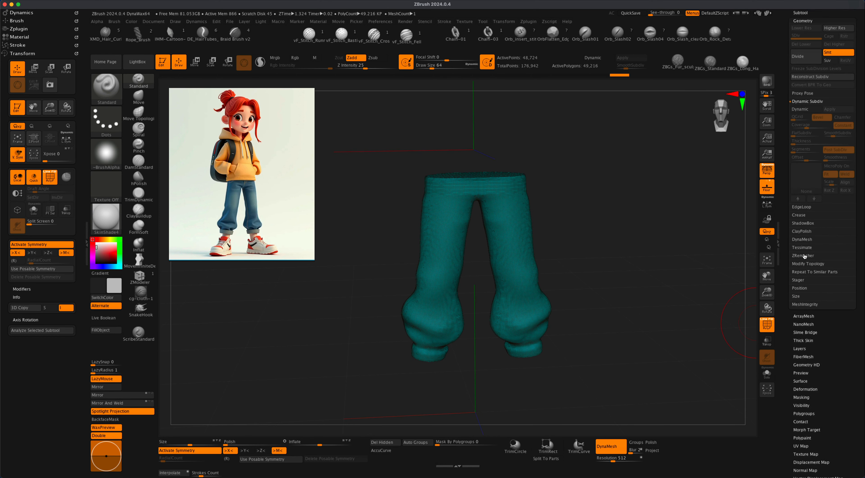
- ZRemesh the pants with DetectEdges and Half density into a quad mesh of about 858 points
{"action": "left_click", "coordinate": [800, 159]}
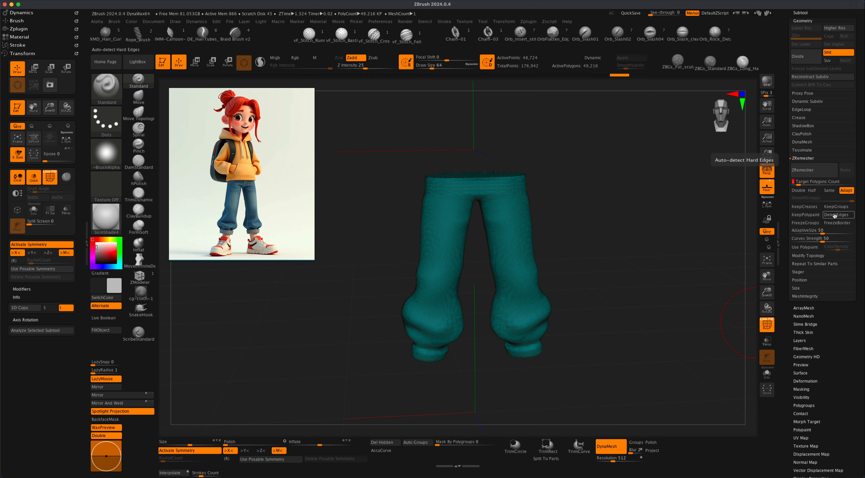
{"action": "left_click", "coordinate": [812, 170]}
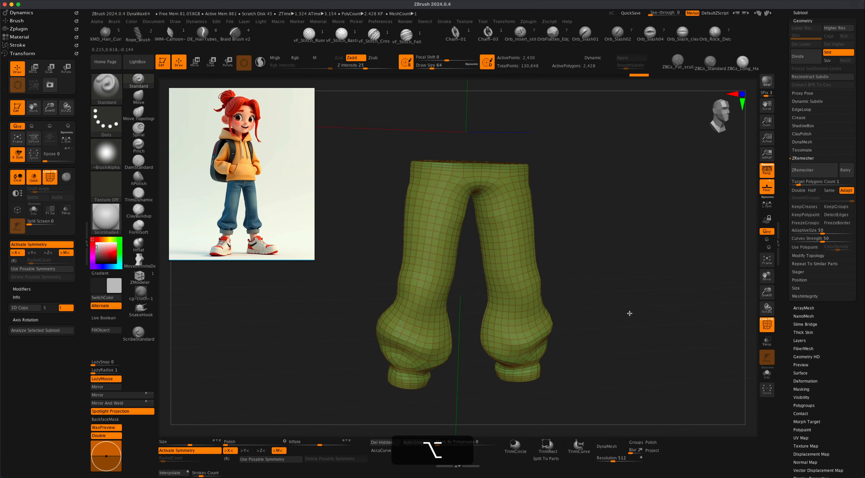
{"action": "left_click", "coordinate": [813, 170]}
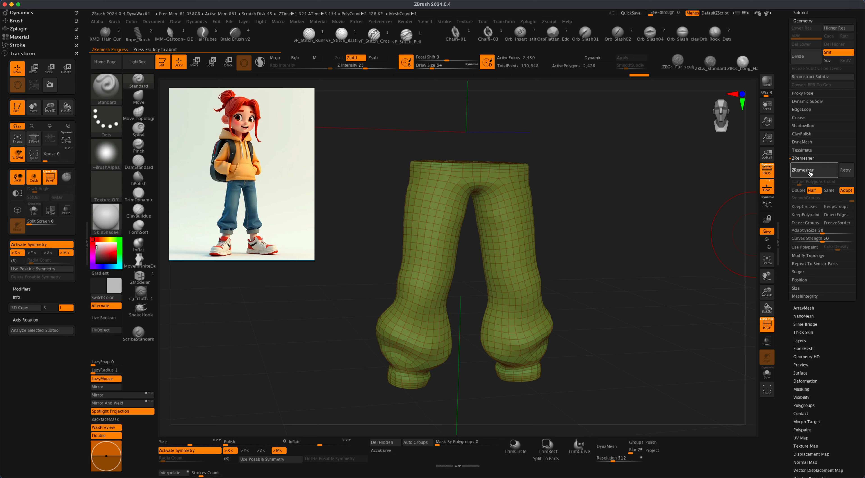
{"action": "left_click", "coordinate": [811, 170]}
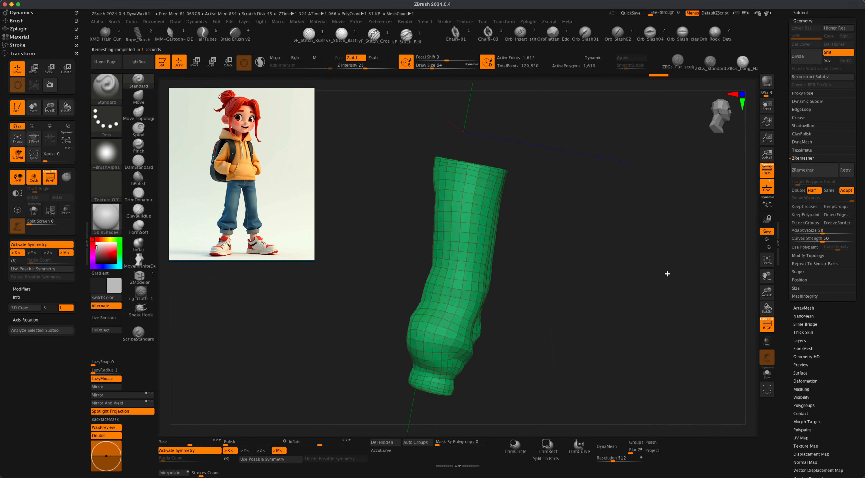
{"action": "left_click", "coordinate": [812, 169]}
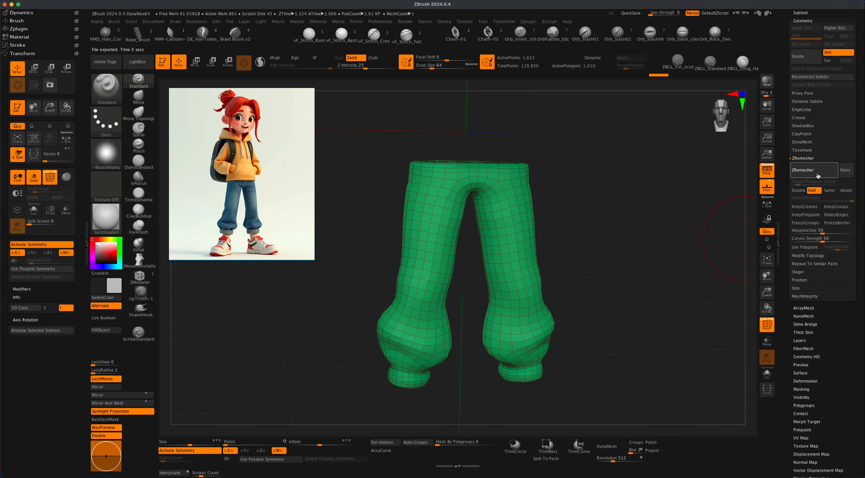
{"action": "left_click", "coordinate": [812, 170]}
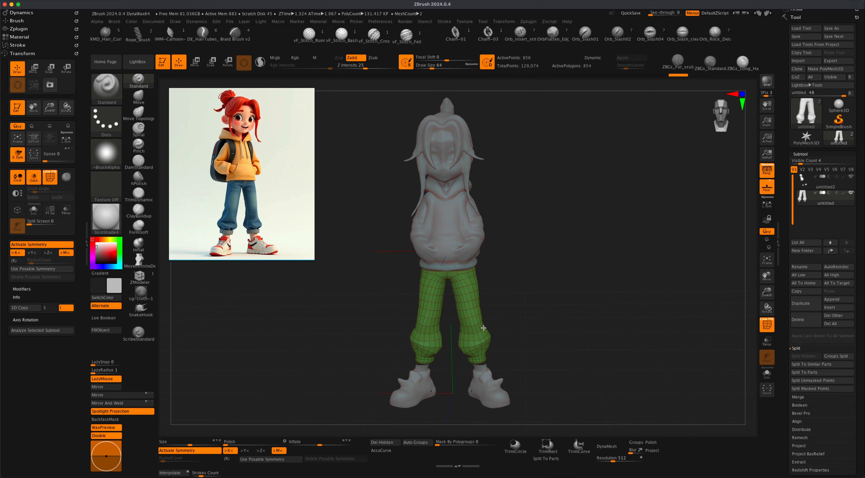
{"action": "mouse_move", "coordinate": [302, 329]}
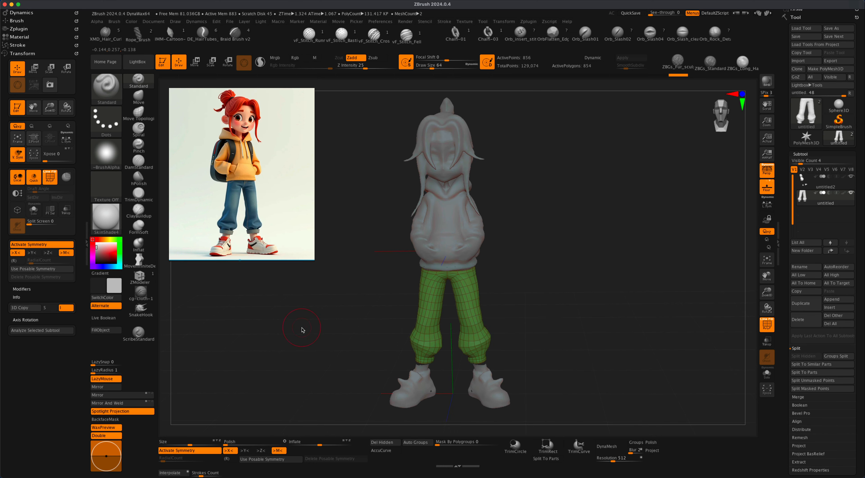
{"action": "mouse_move", "coordinate": [253, 202]}
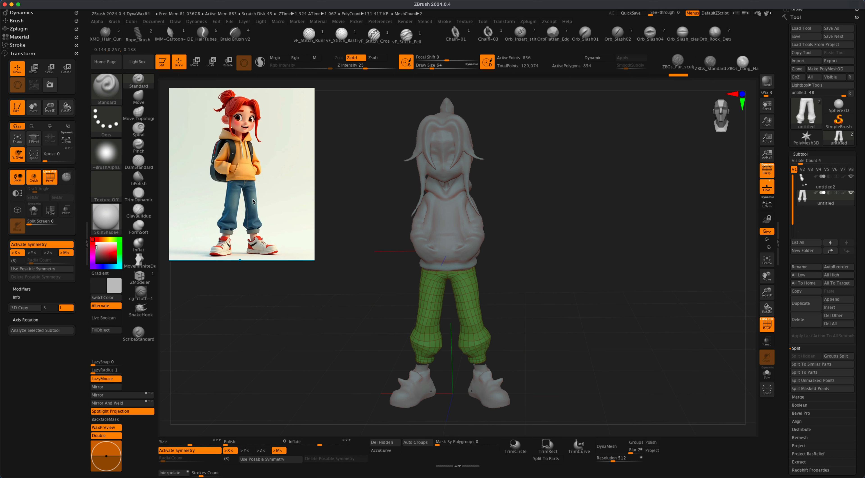